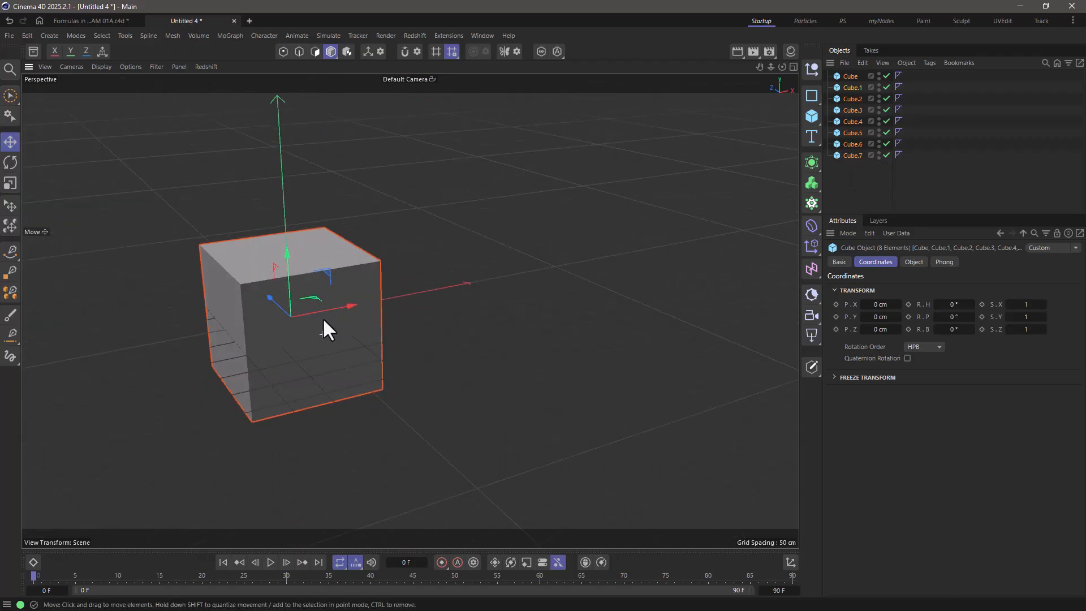
Set the cubes' X position to the expression num*250 to spread them along X.
left_click_drag(329, 329, 267, 327)
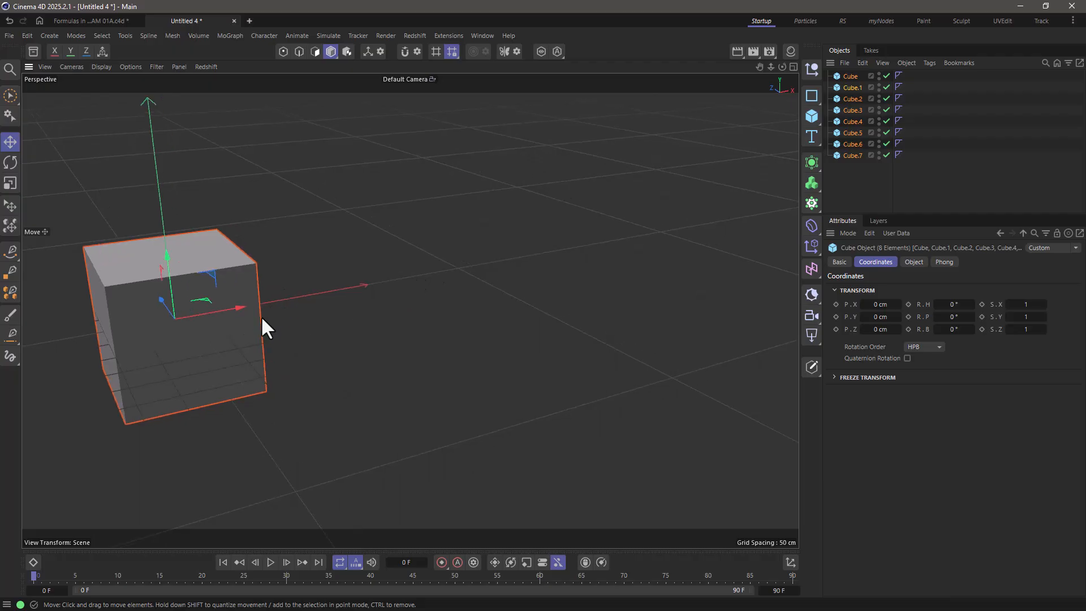
mouse_move(605, 206)
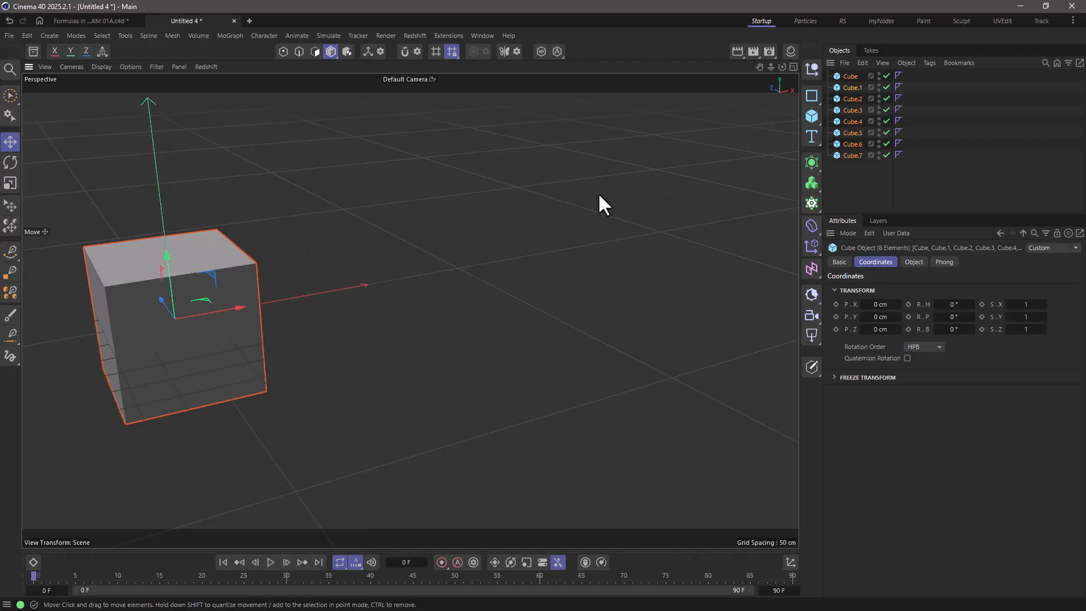
left_click(880, 304)
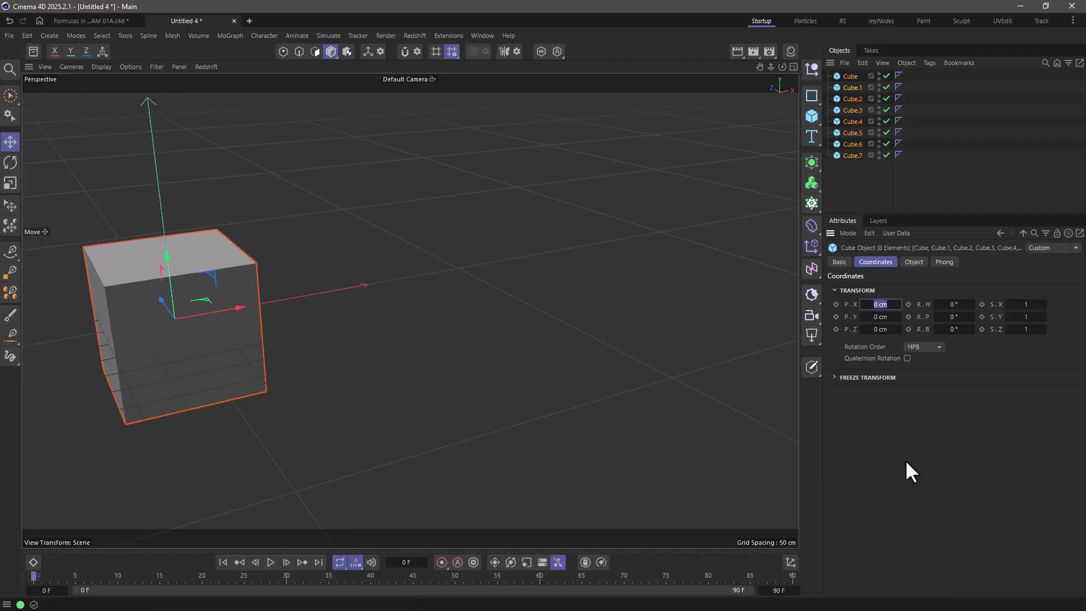
type("num")
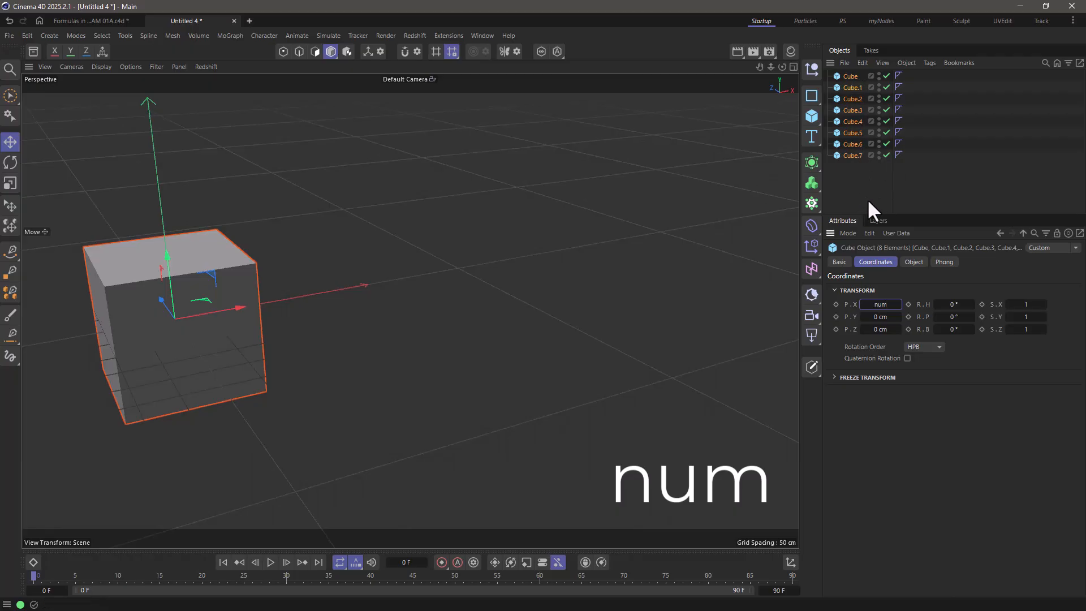
type("* 250")
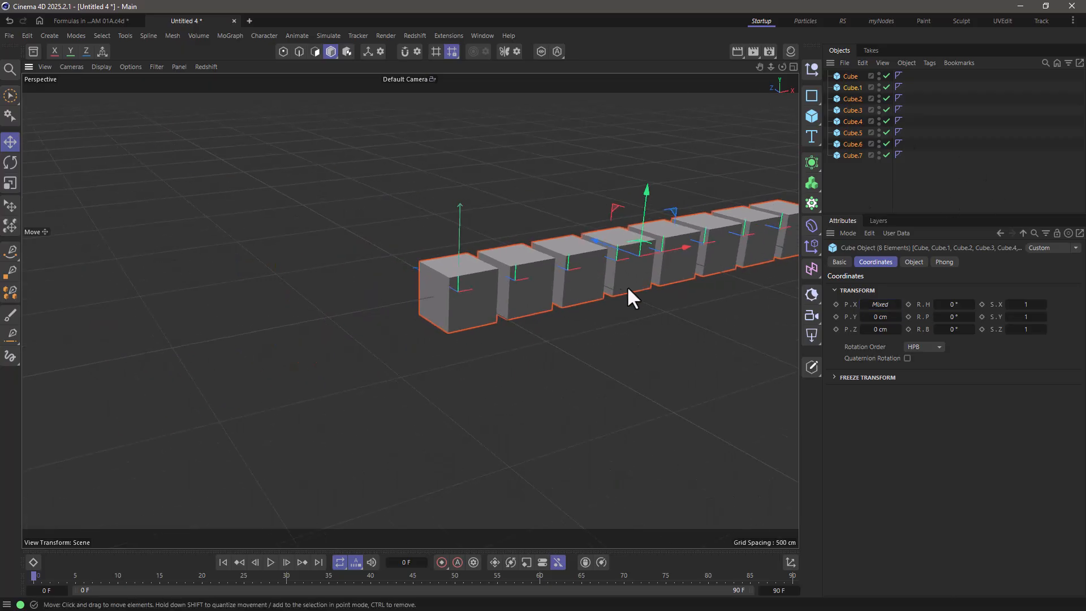
Reframe the viewport to show the whole row of cubes.
left_click_drag(630, 294, 537, 316)
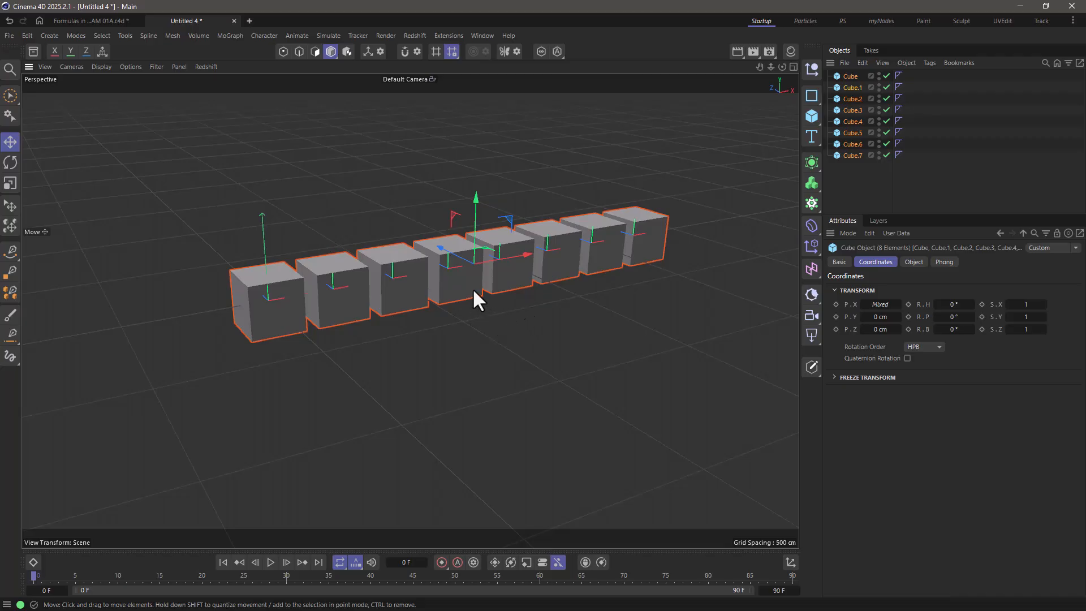
mouse_move(509, 326)
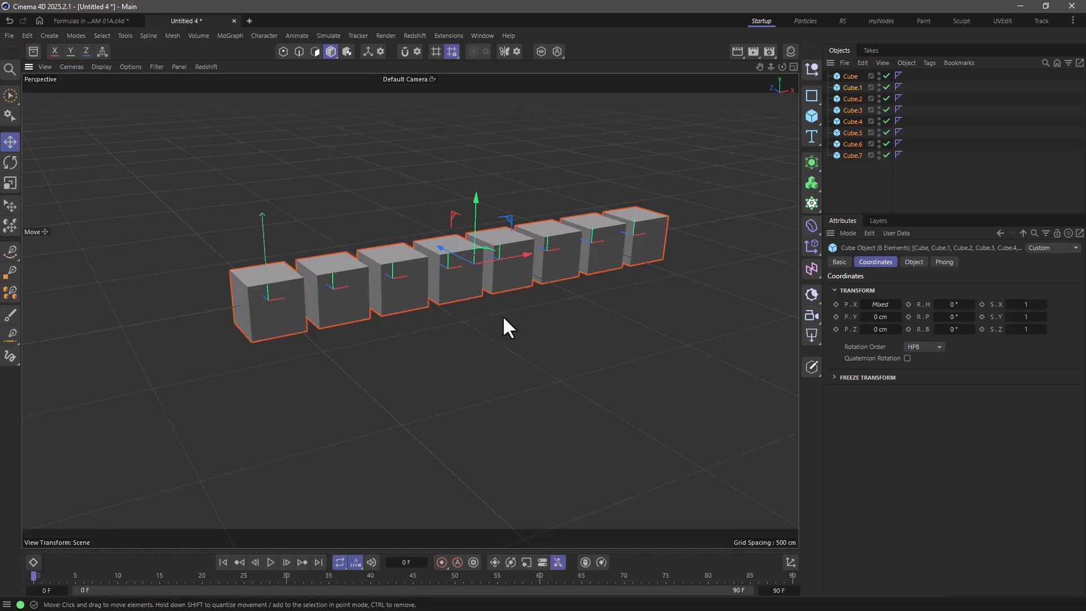
mouse_move(521, 333)
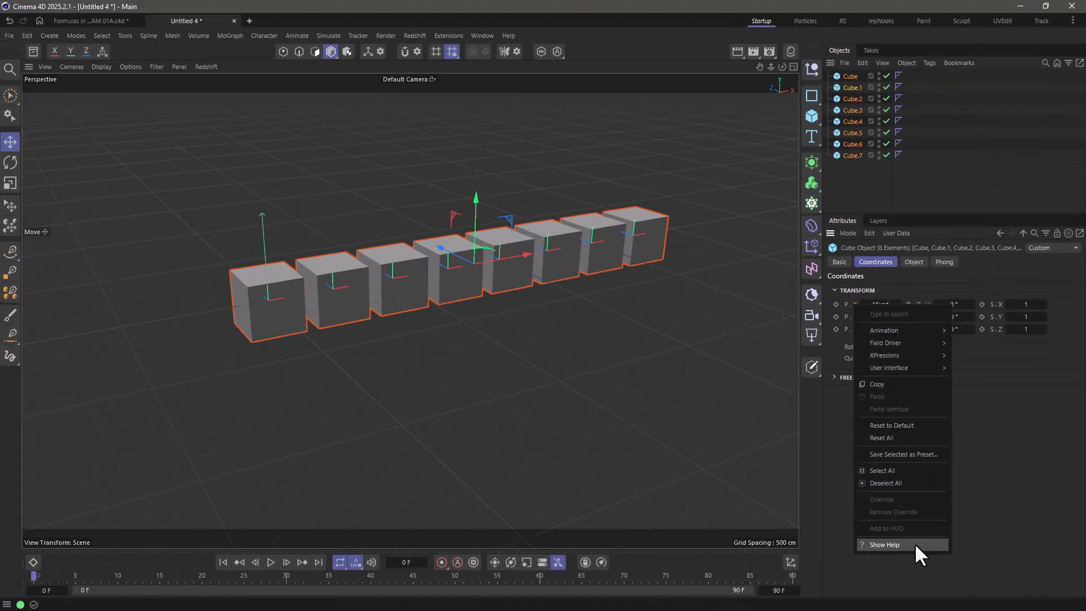
left_click(885, 544)
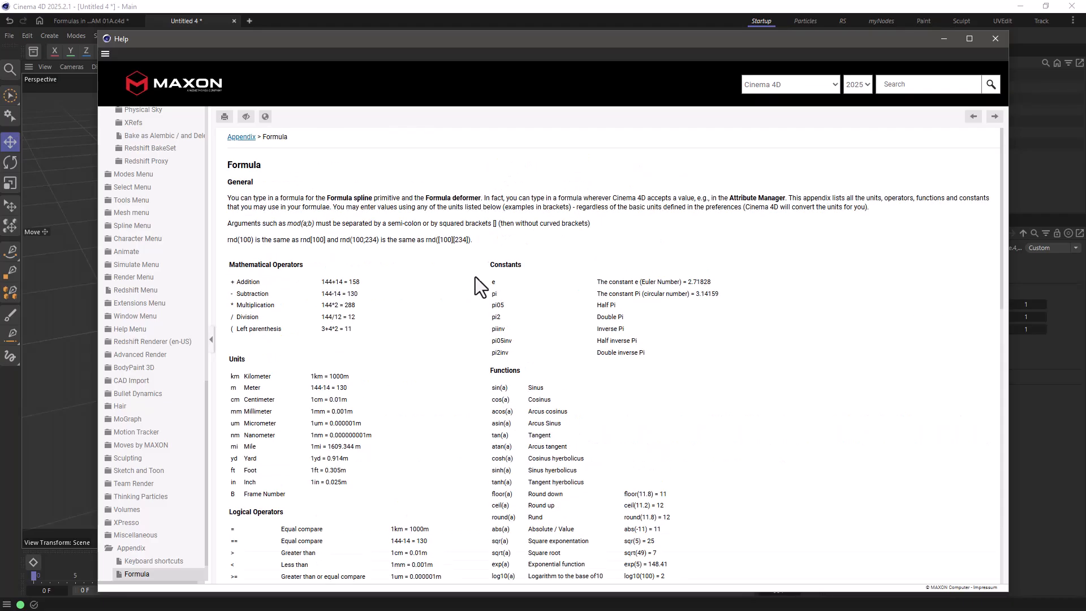
left_click(995, 38)
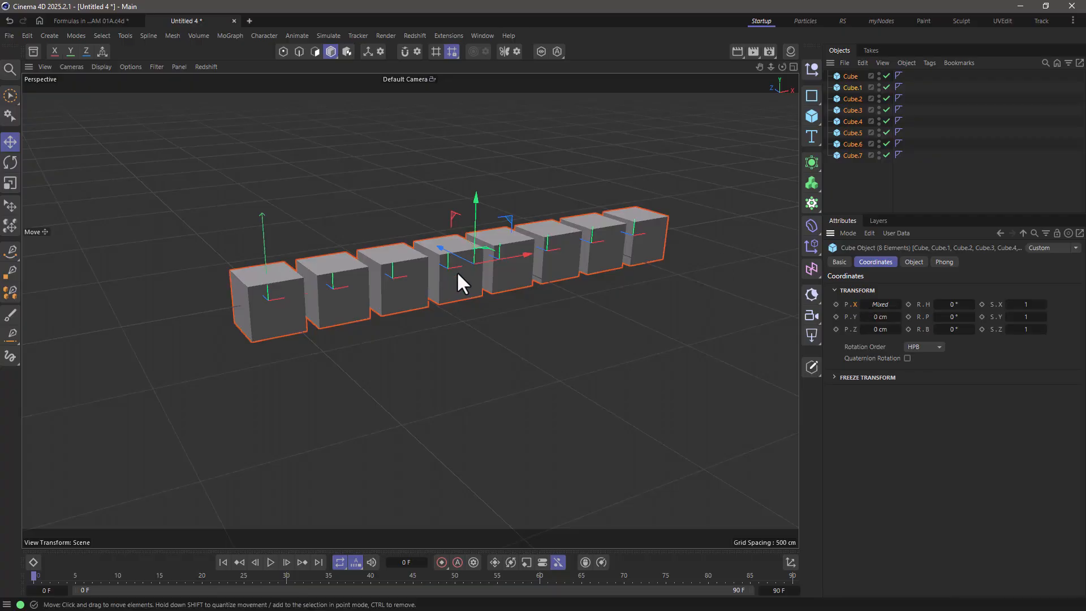
mouse_move(471, 420)
type("x")
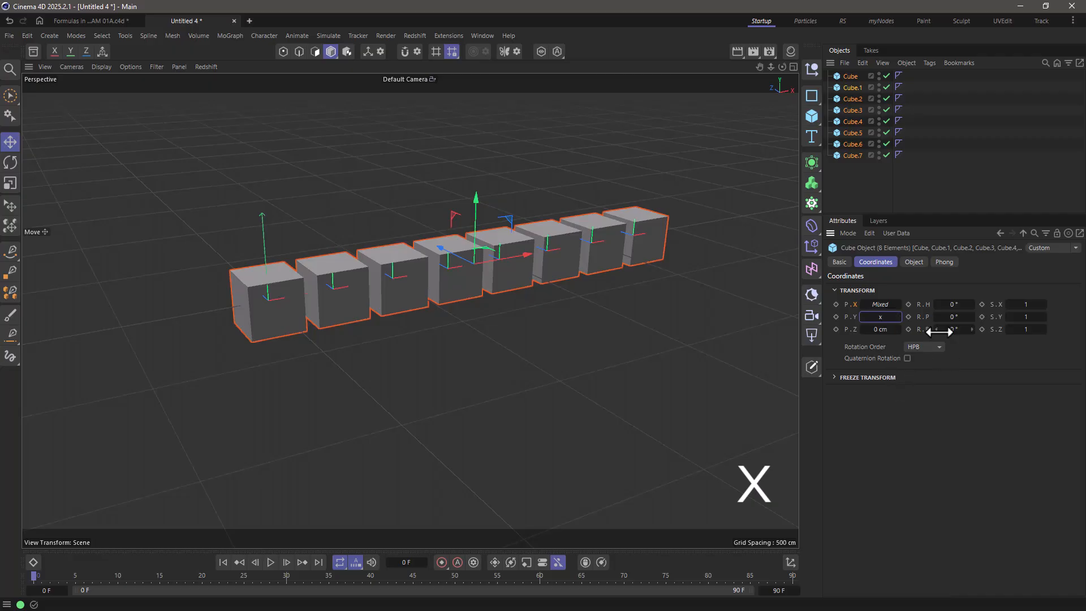
mouse_move(885, 364)
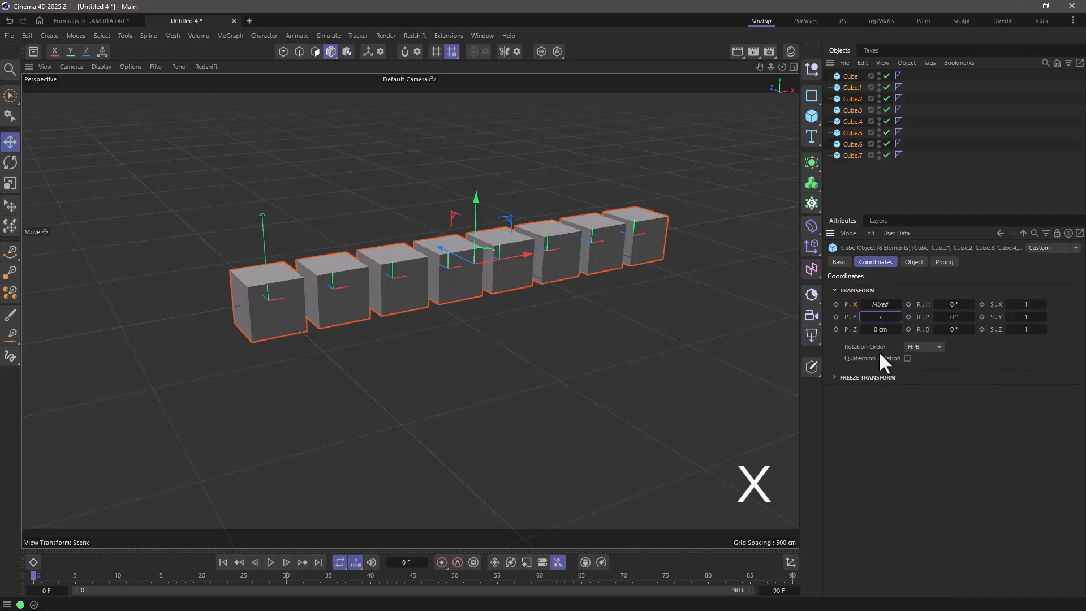
mouse_move(894, 426)
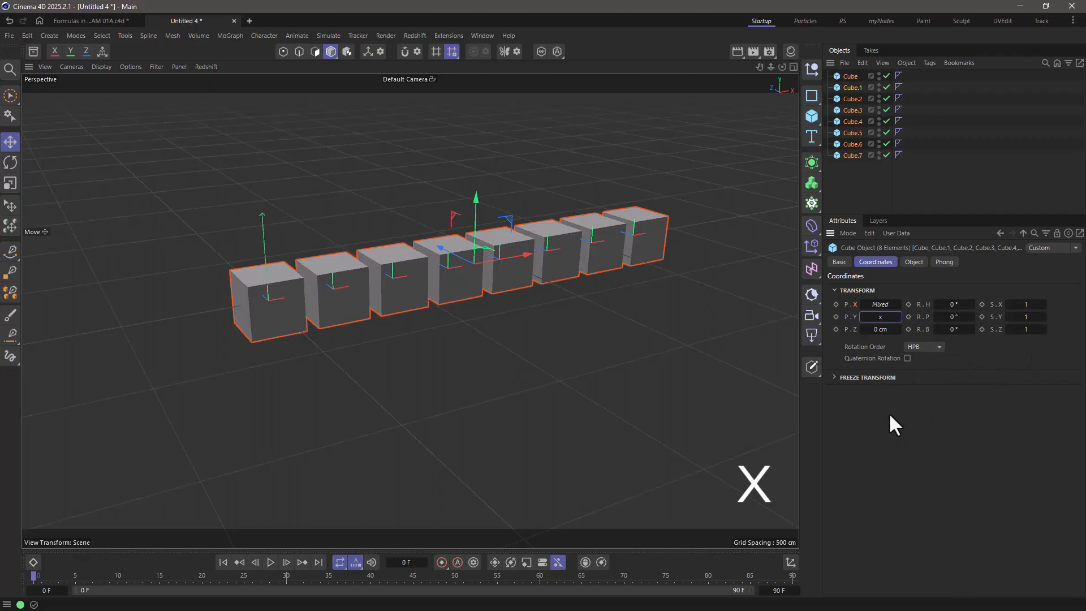
Set the cubes' Y position to the expression x+rnd(500) for random heights.
left_click(882, 316)
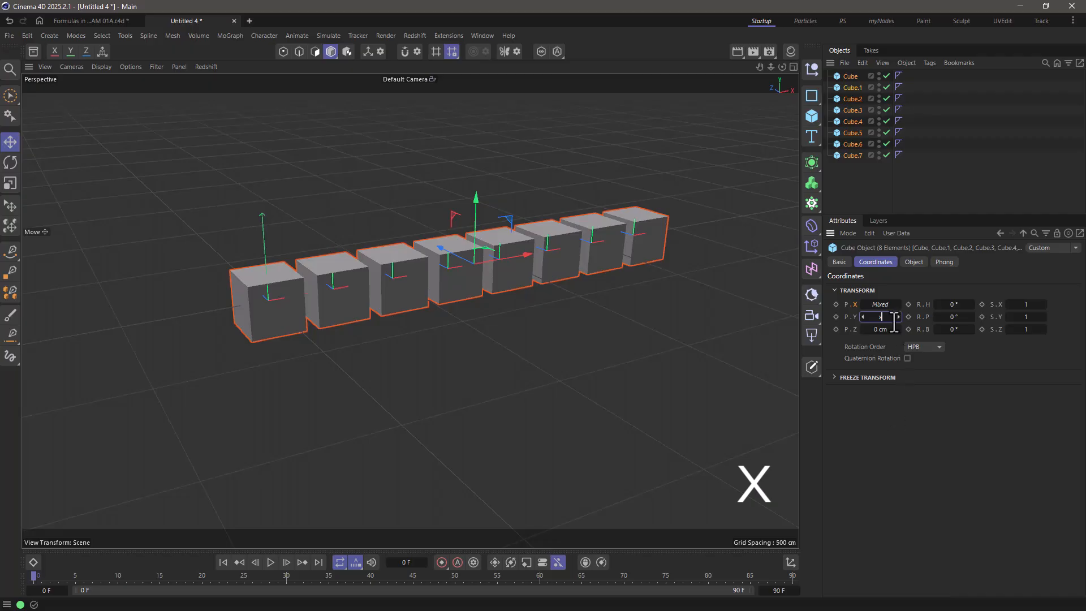
type("x")
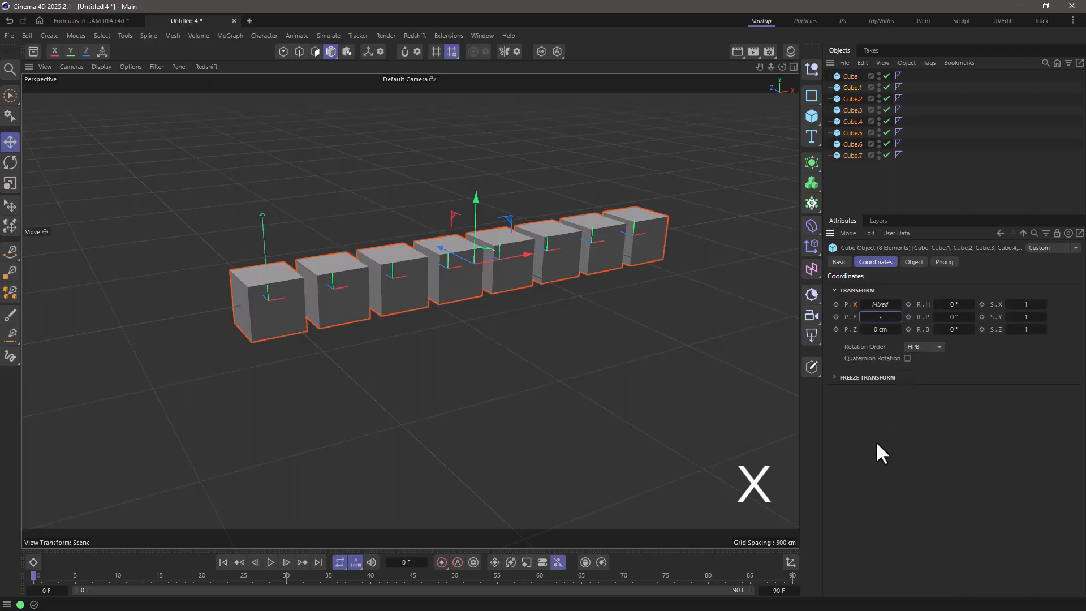
mouse_move(886, 448)
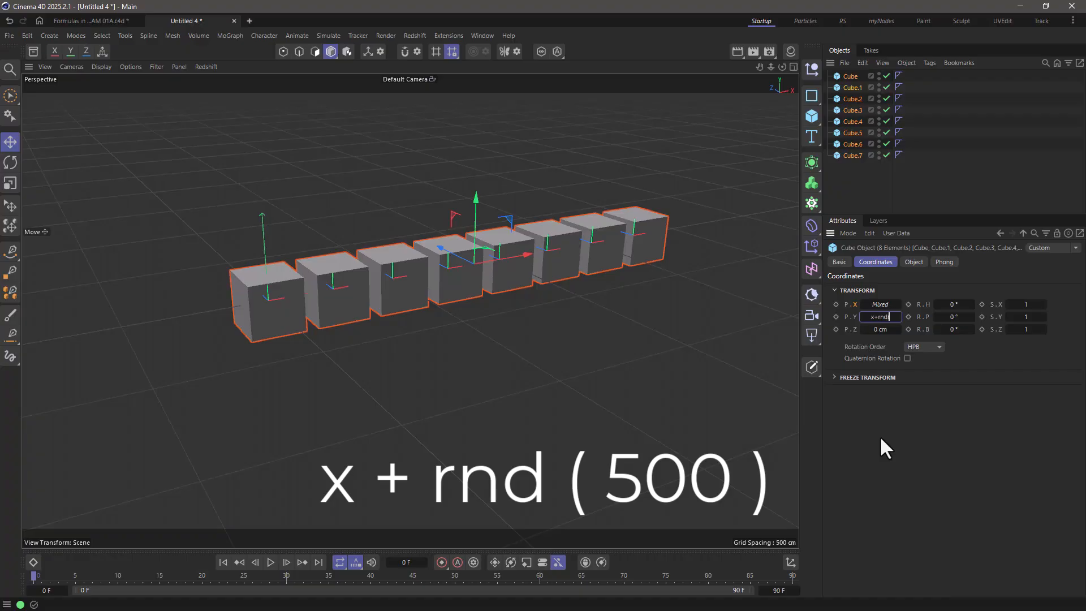
type("(500)")
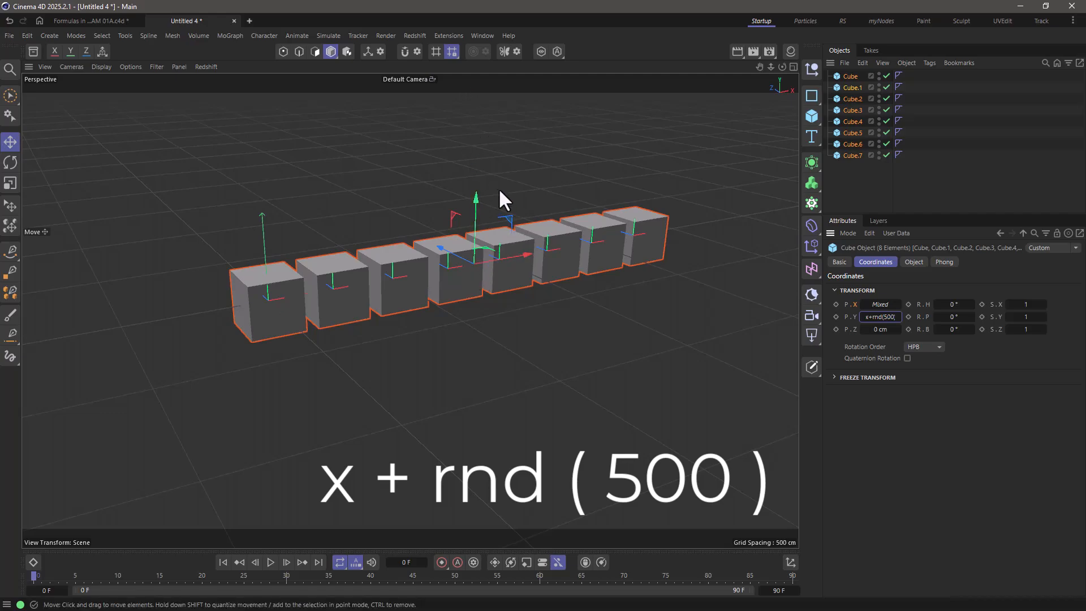
mouse_move(919, 348)
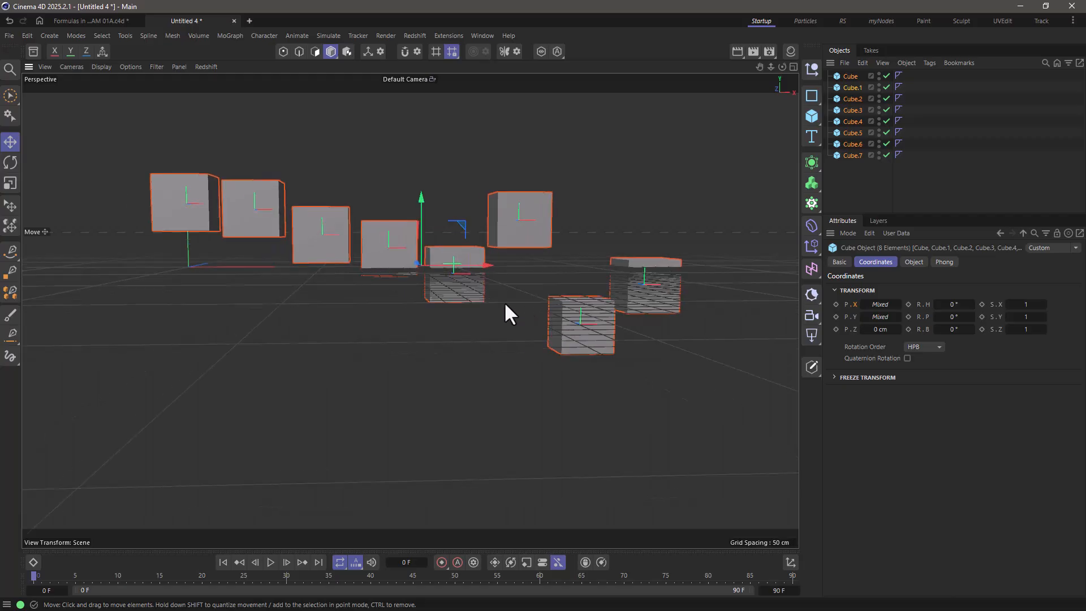
mouse_move(525, 327)
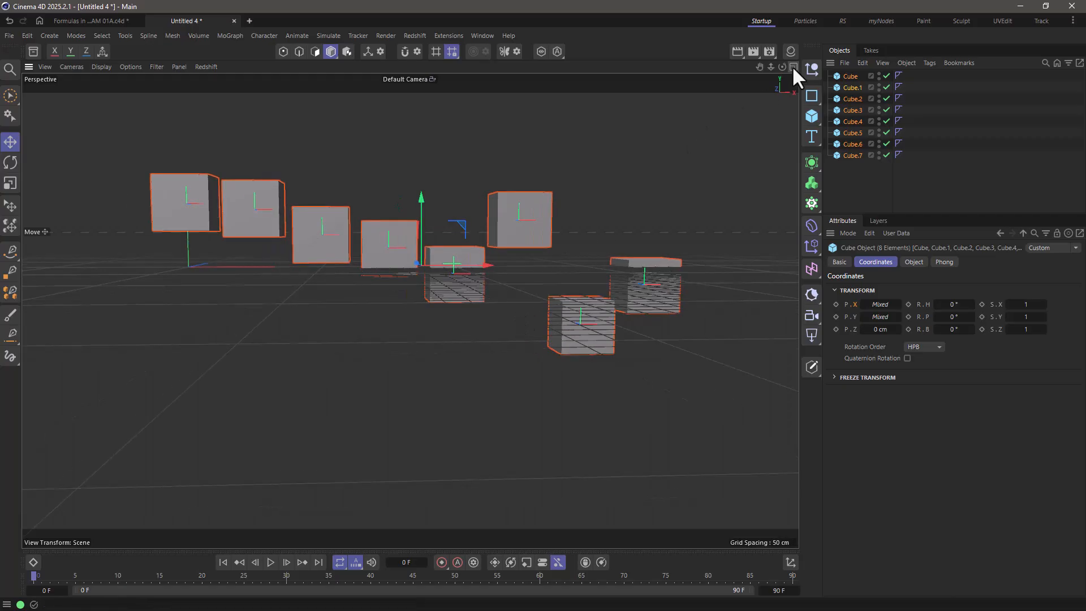
Show the Front view with Gouraud Shading (Lines) display.
left_click(792, 68)
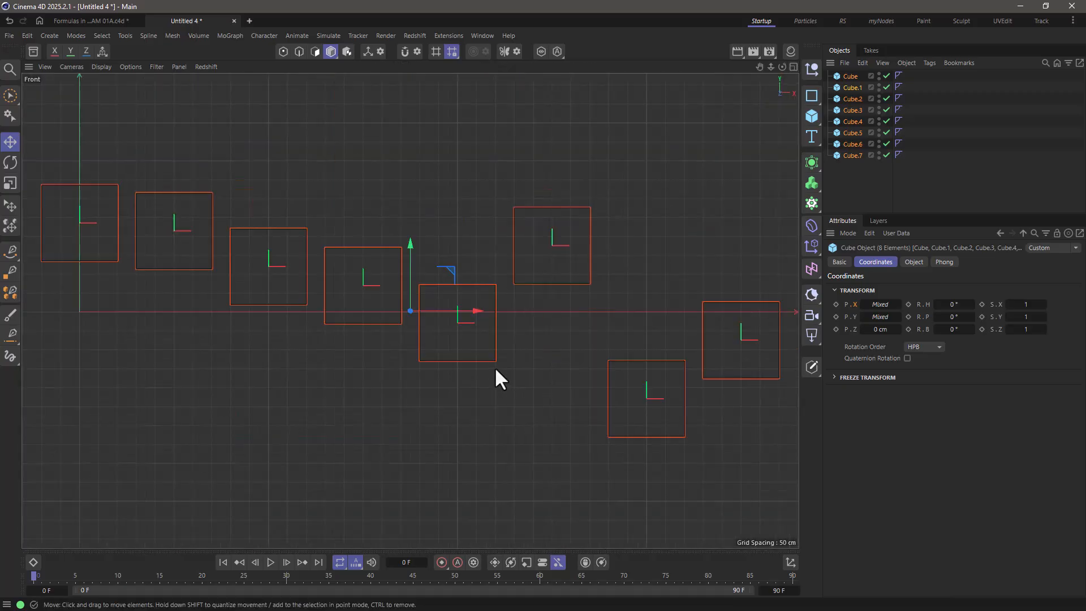
left_click(101, 67)
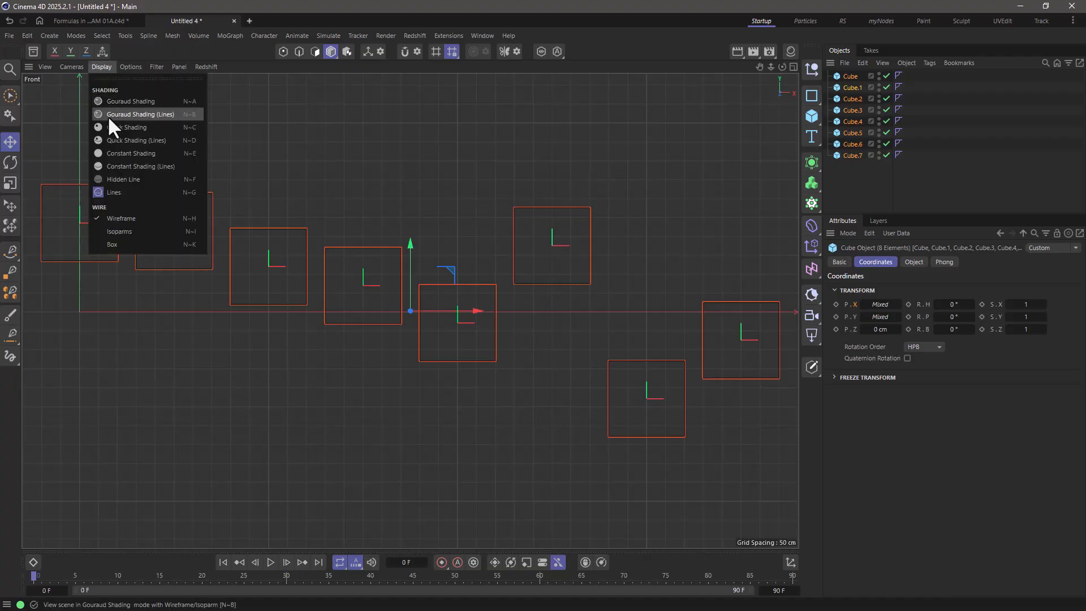
left_click(130, 101)
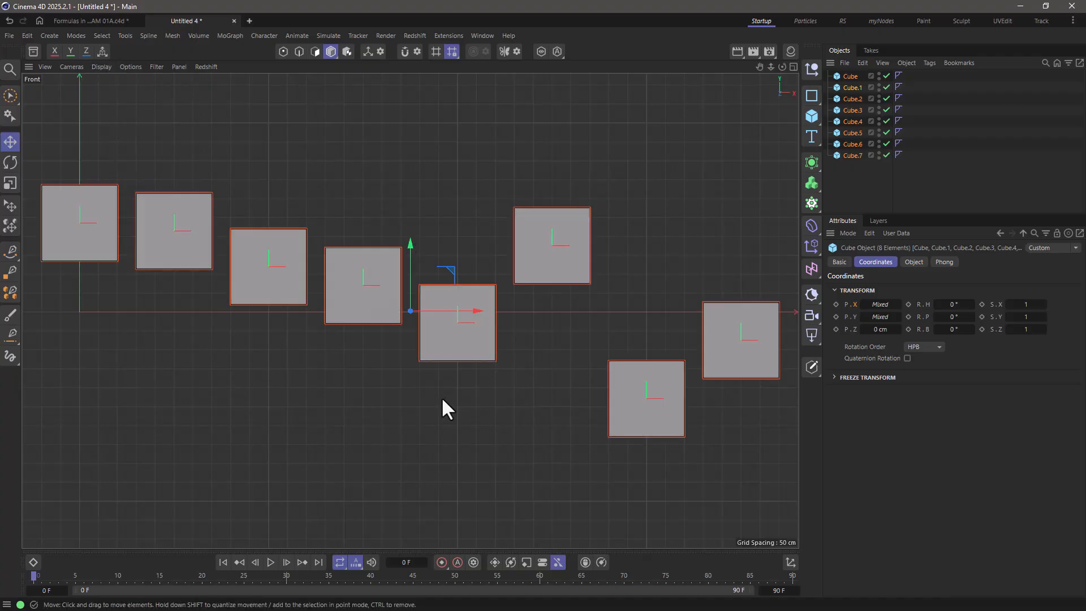
mouse_move(460, 334)
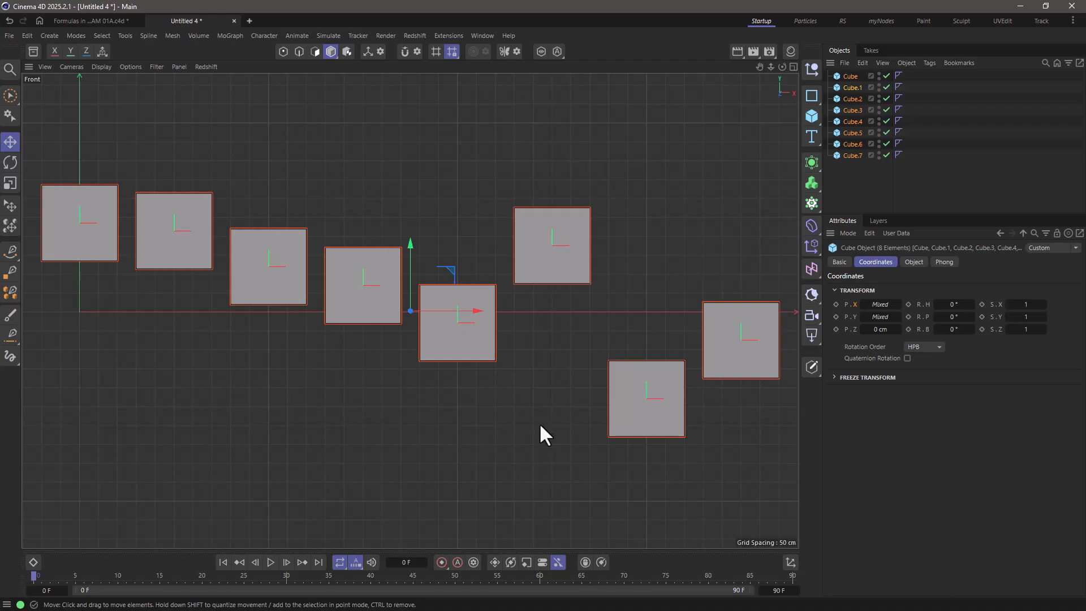
mouse_move(643, 317)
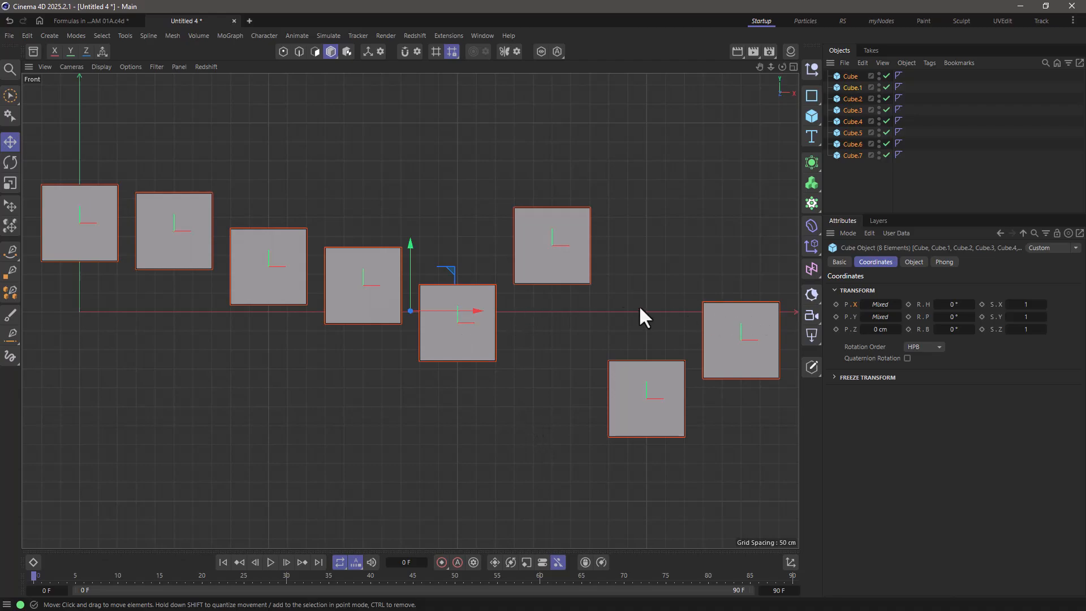
mouse_move(561, 238)
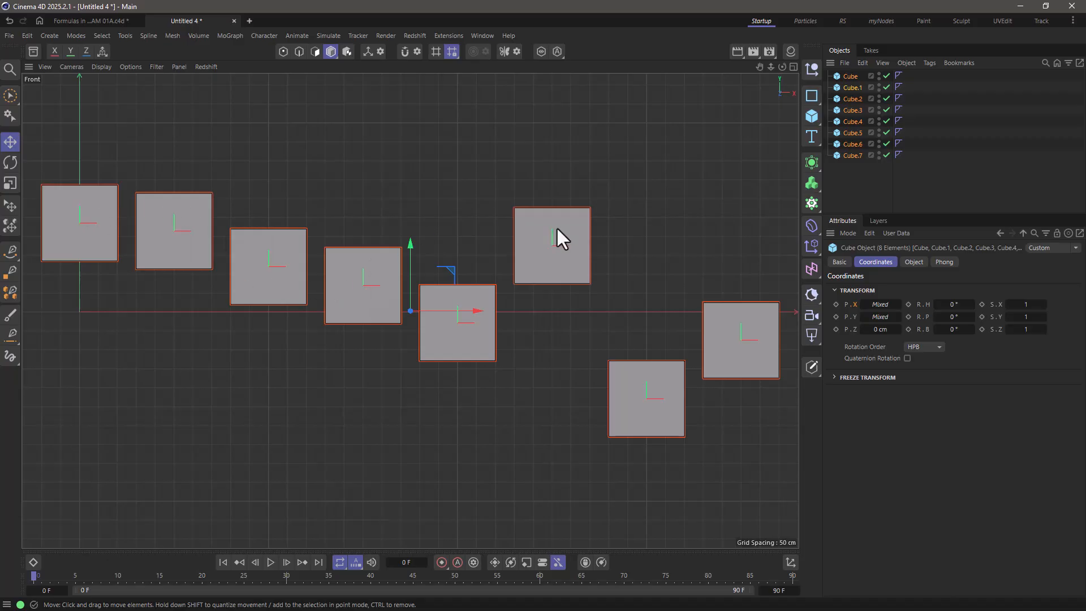
mouse_move(790, 340)
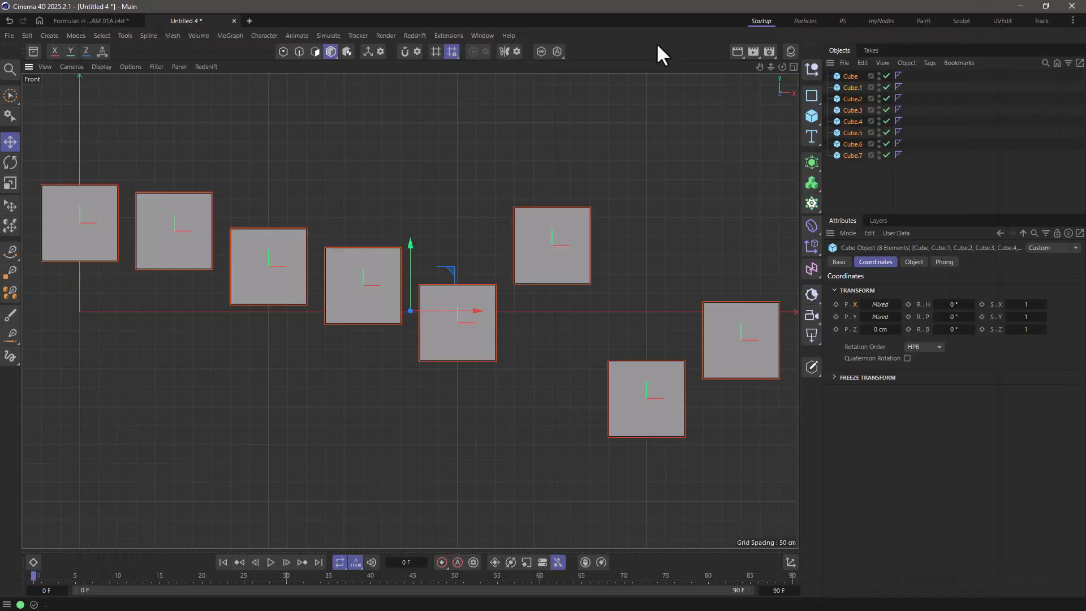
Set the cubes' Y position to if(x<0;0;x) to clamp negative heights.
left_click(881, 316)
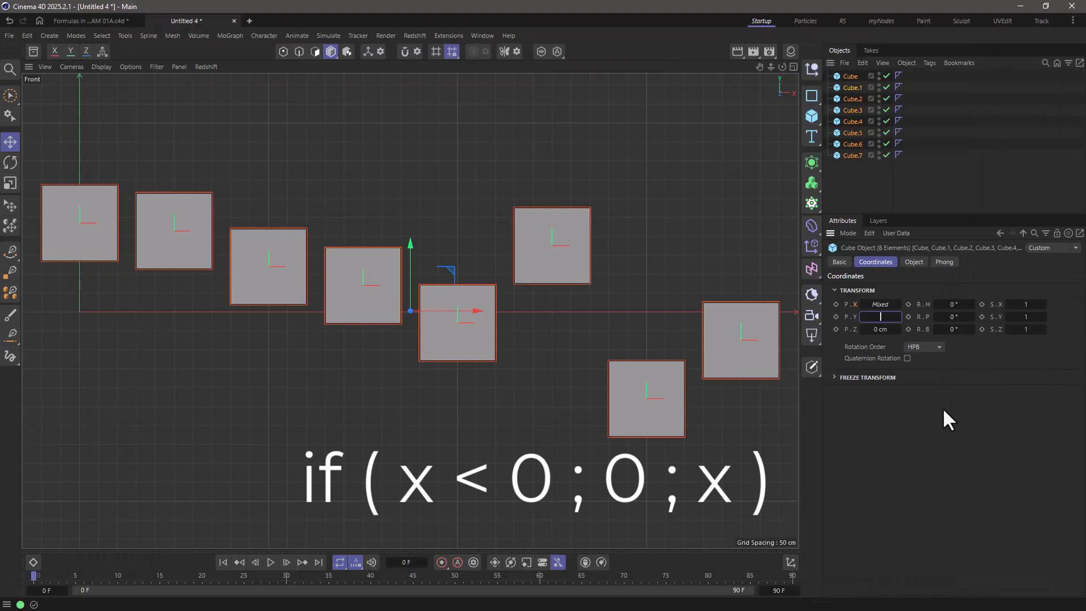
type("if(")
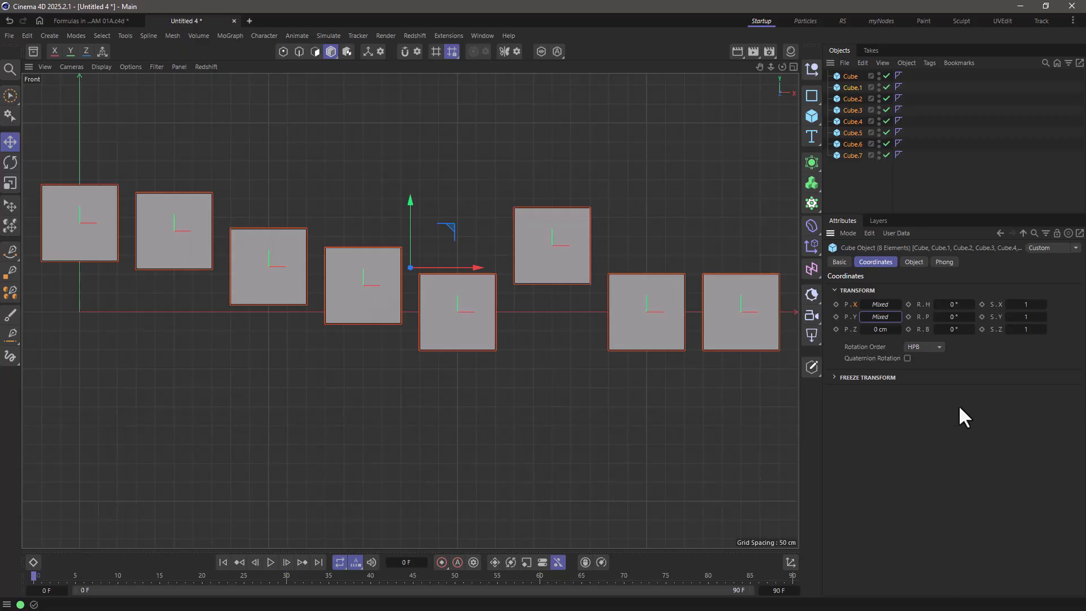
mouse_move(953, 427)
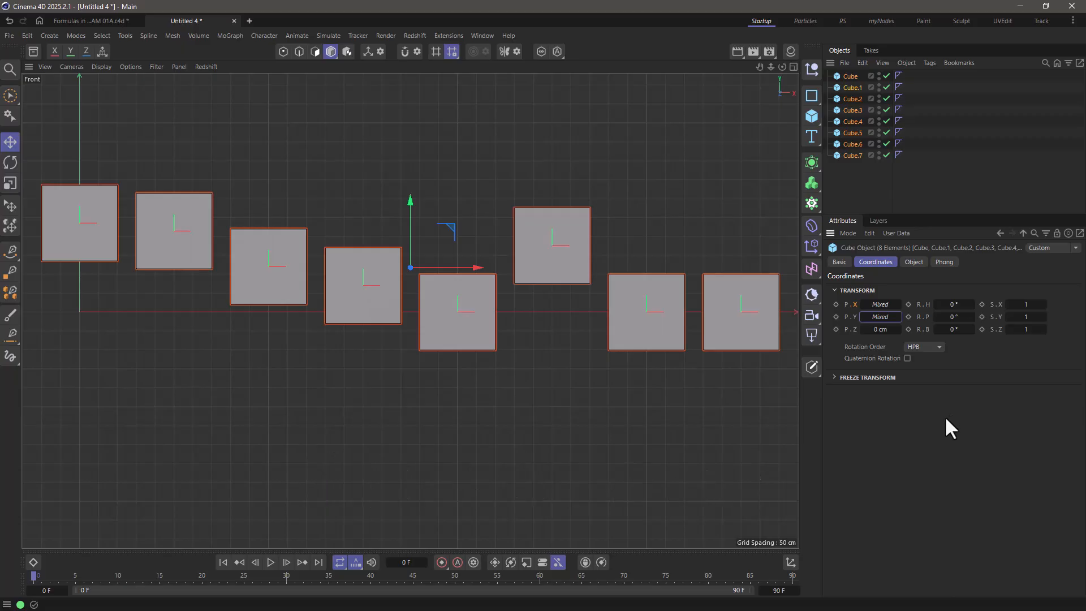